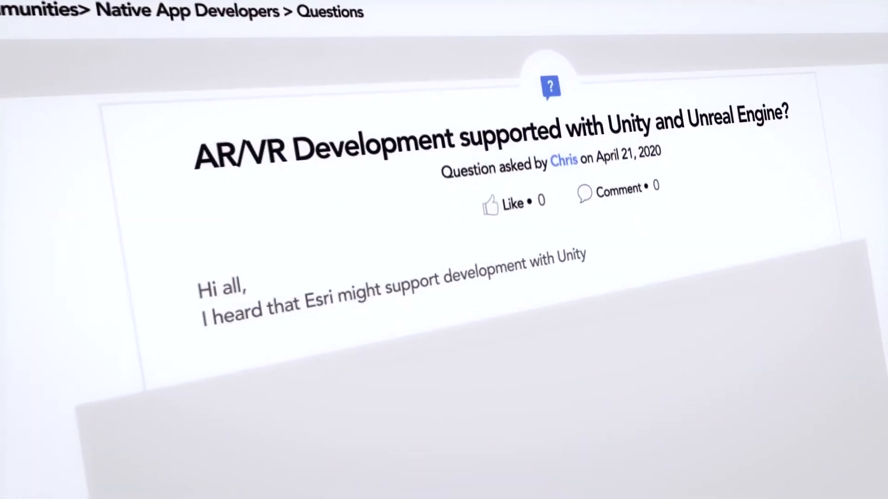
scroll("down", 3)
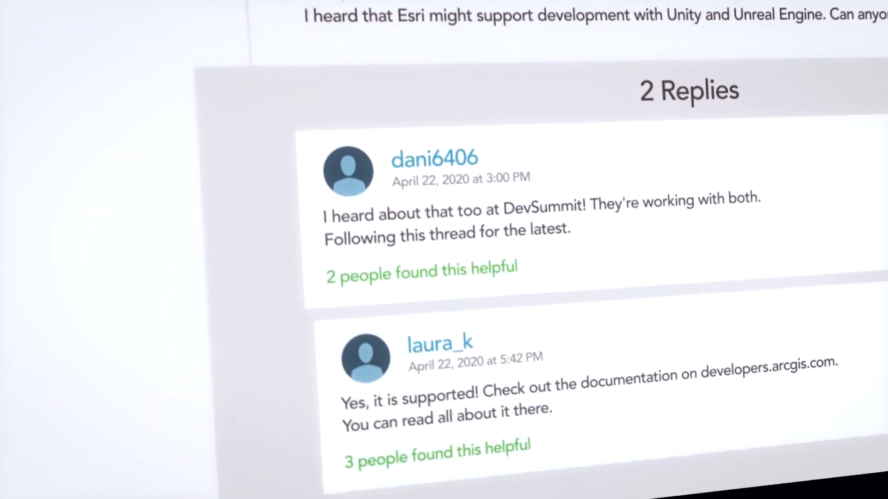